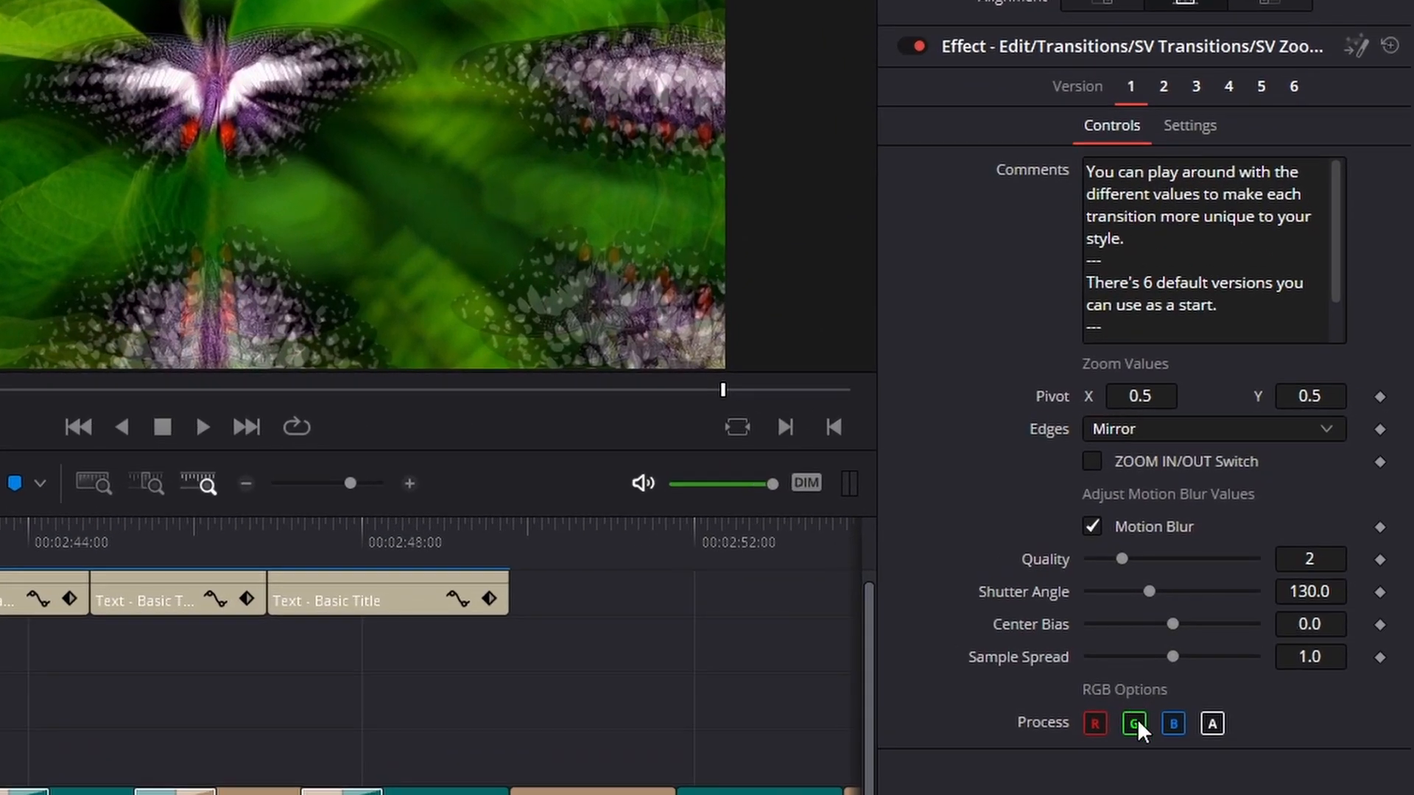
{"action": "mouse_move", "coordinate": [1115, 776]}
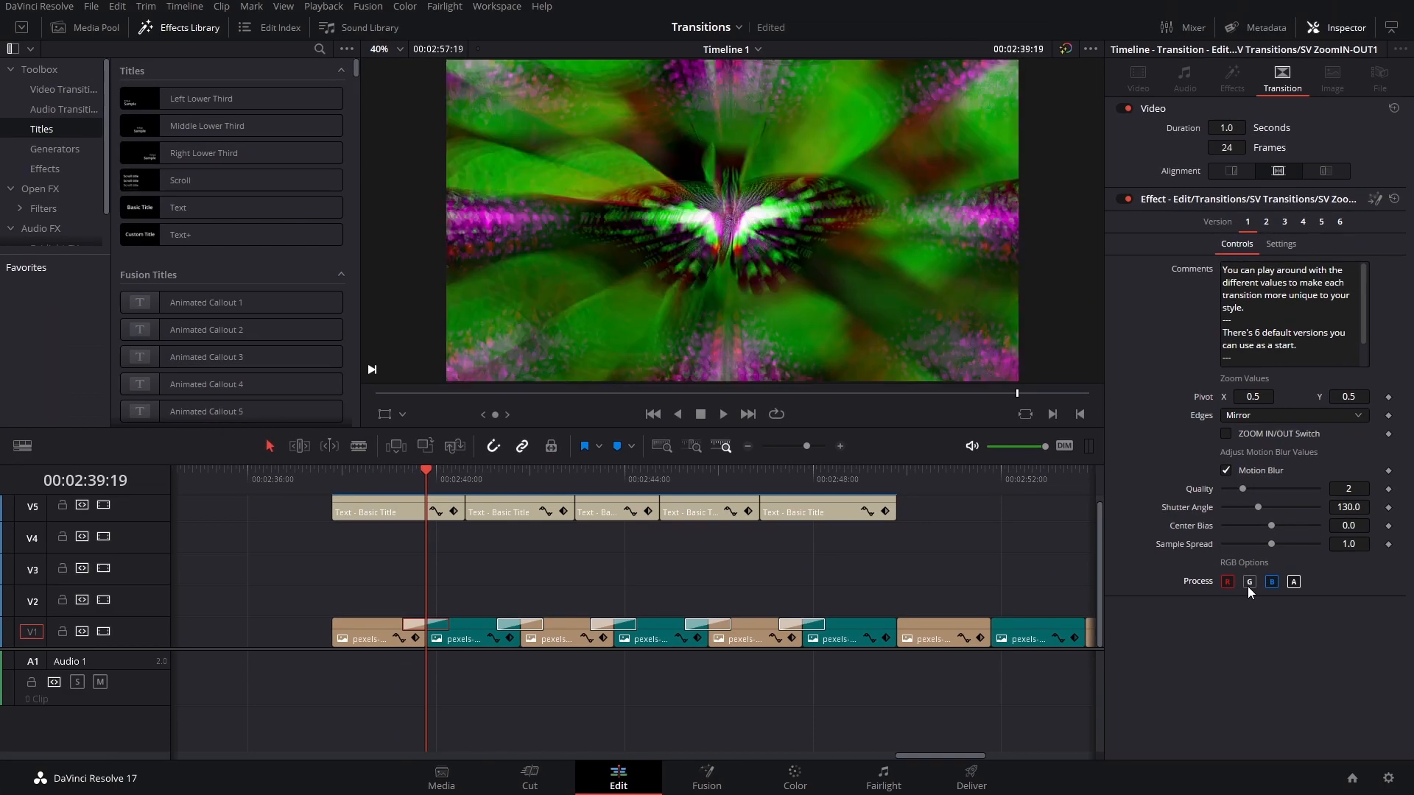
- Preview the SV ZoomIN-OUT1 preset versions 3, 4 and 6, keeping version 6
{"action": "left_click", "coordinate": [1249, 581]}
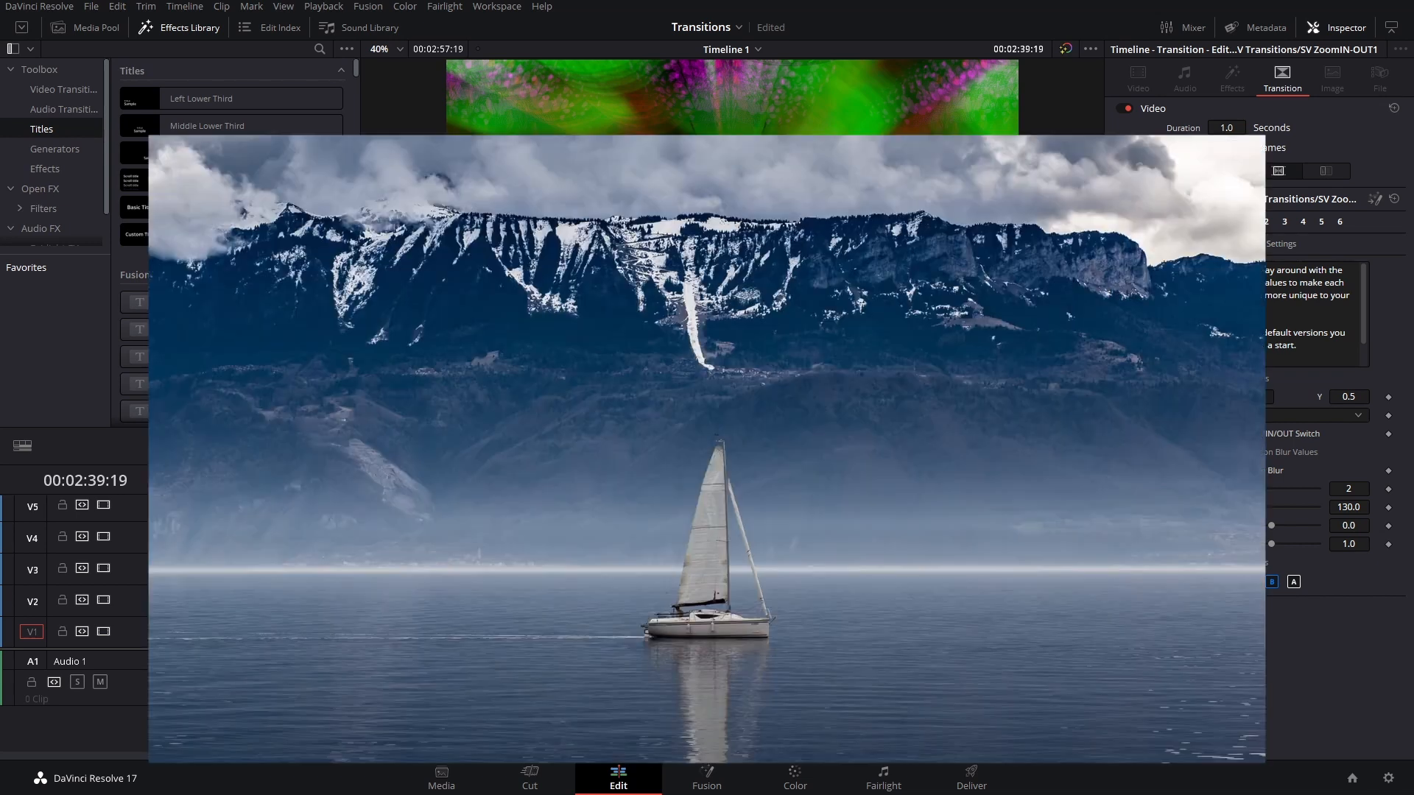
{"action": "left_click", "coordinate": [1283, 221]}
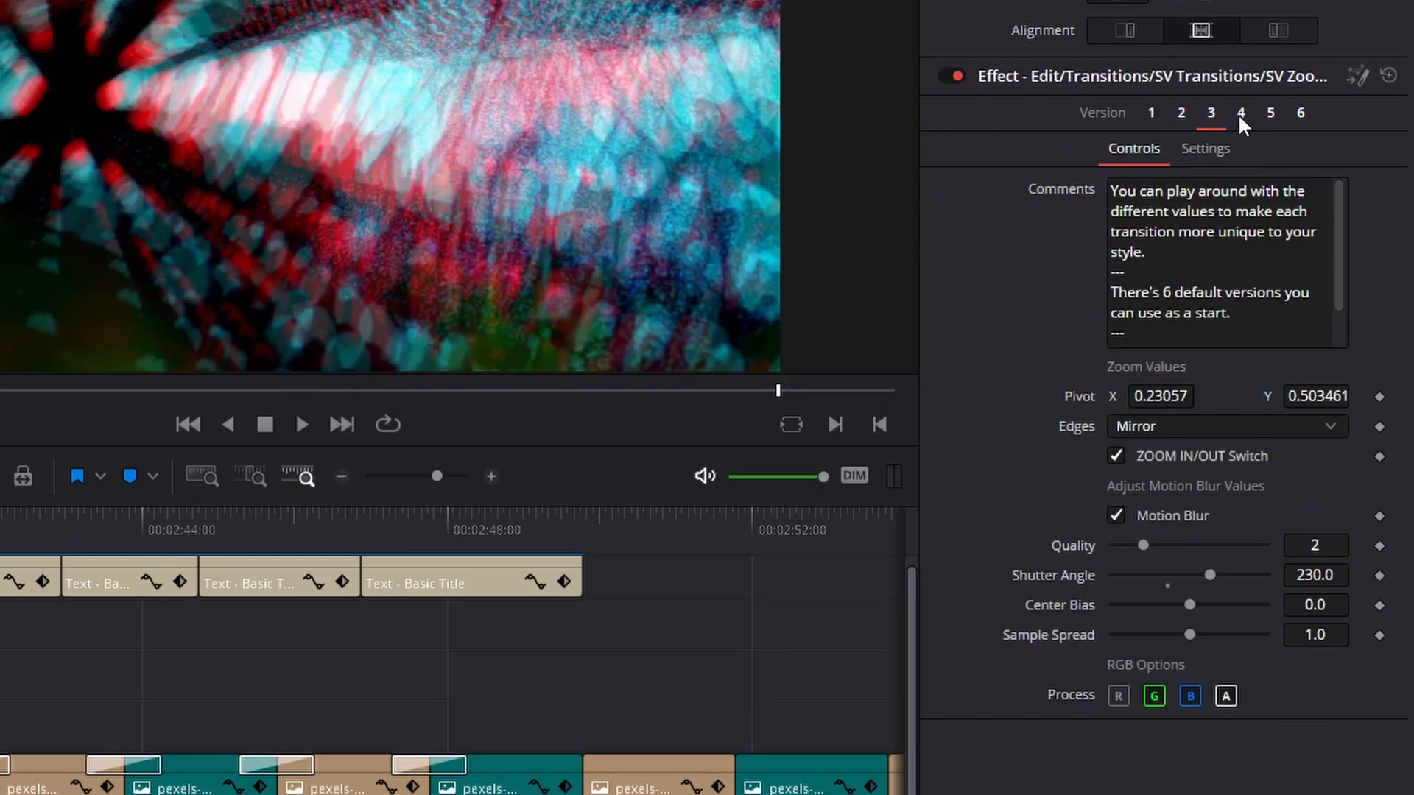
{"action": "left_click", "coordinate": [1240, 113]}
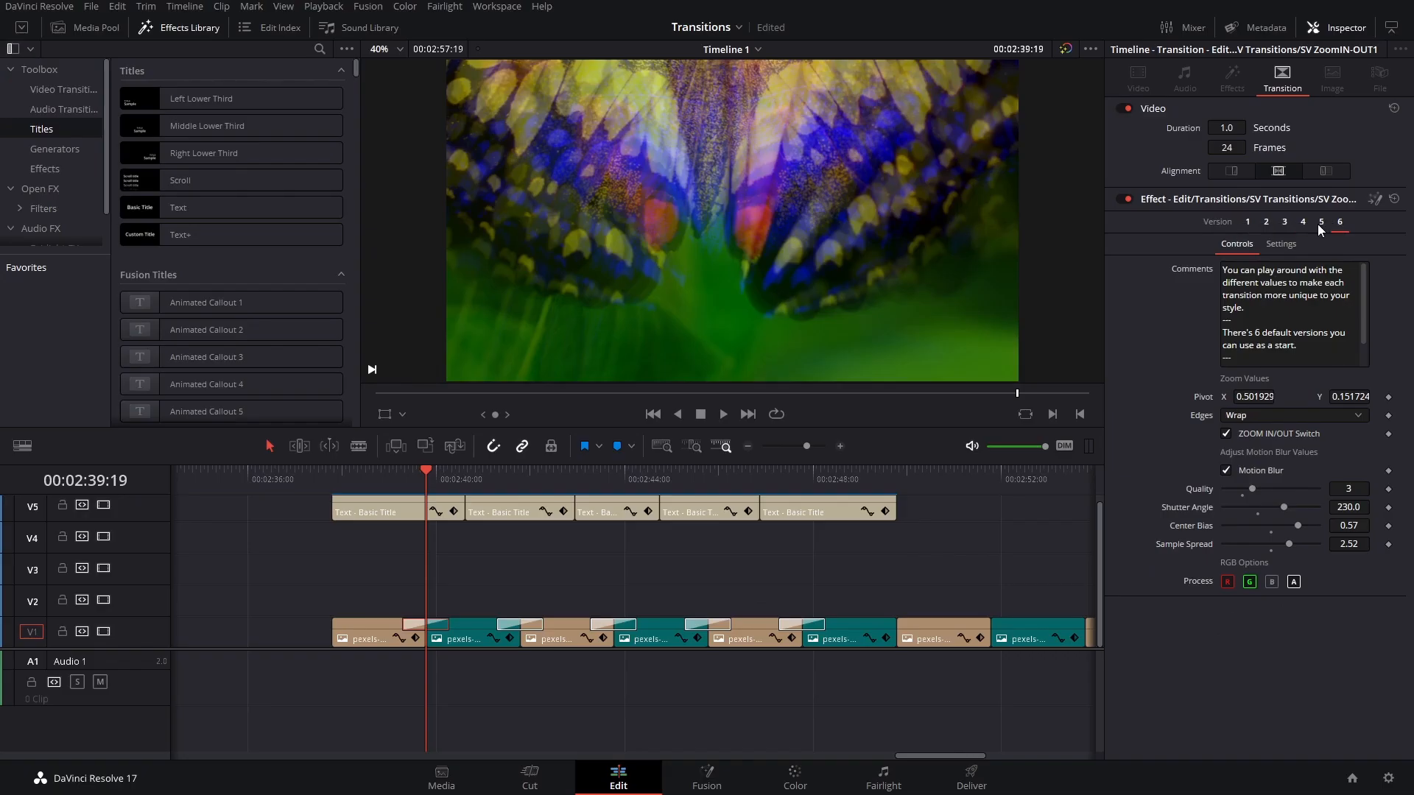
{"action": "mouse_move", "coordinate": [1248, 222]}
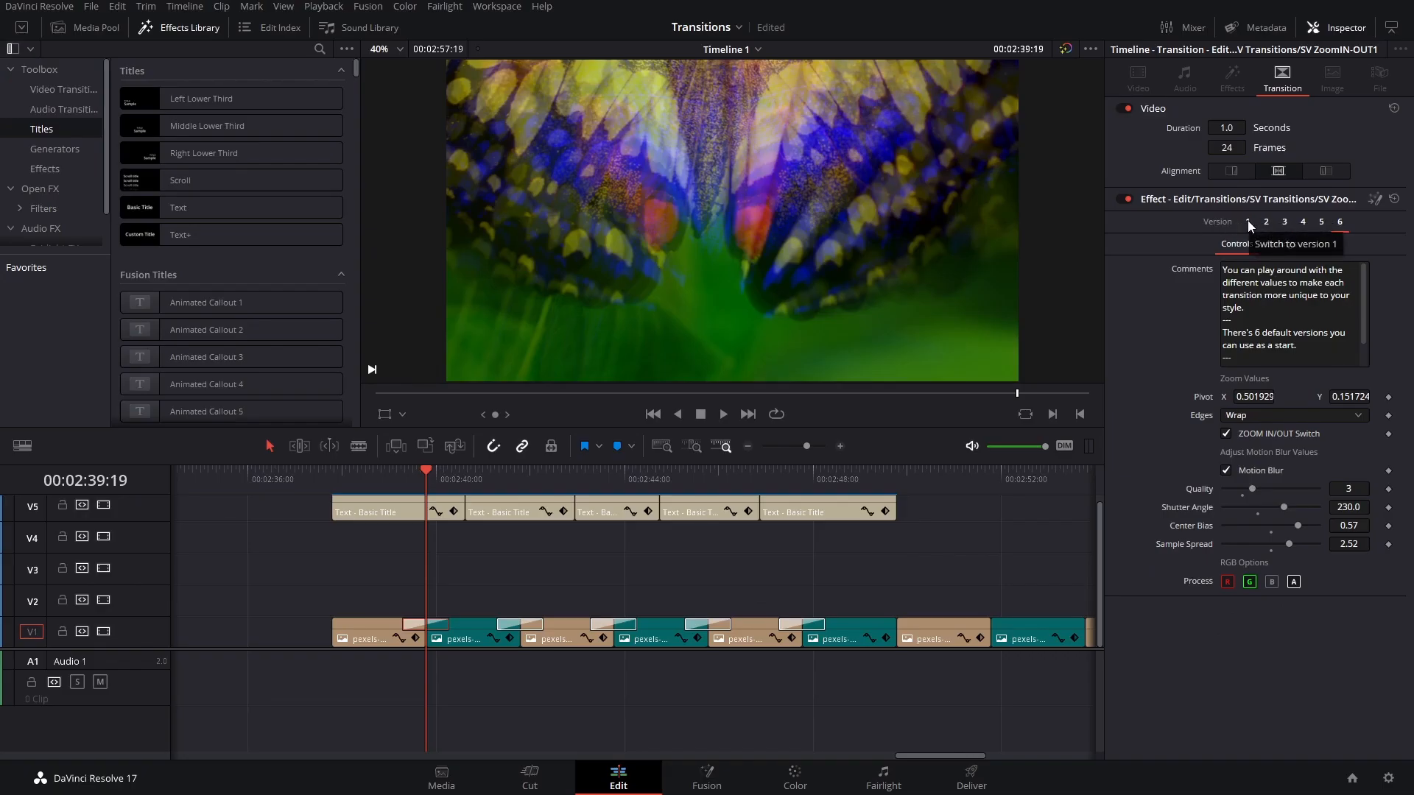
- Return the zoom transition to version 1 and enable the ZOOM IN/OUT Switch
{"action": "left_click", "coordinate": [1248, 222]}
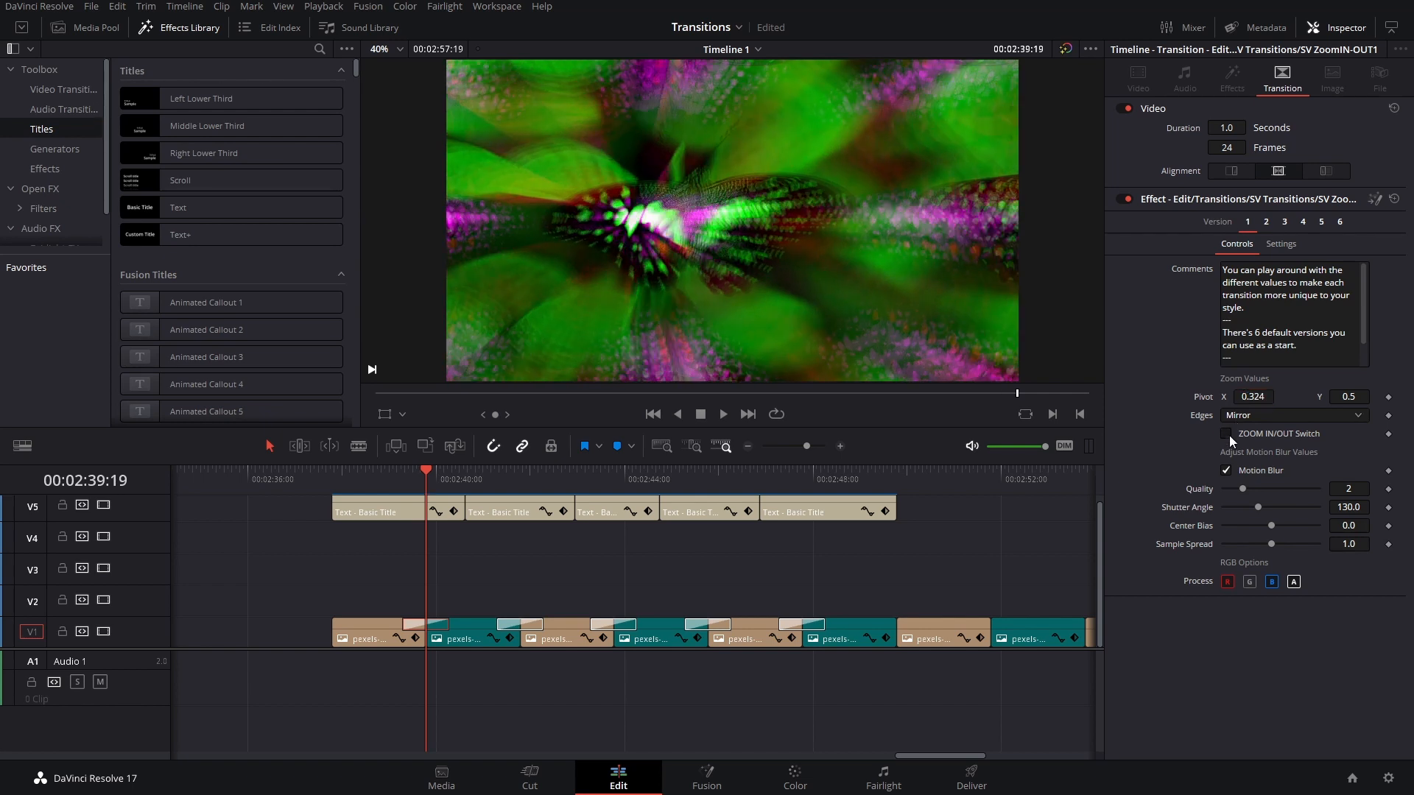
{"action": "left_click", "coordinate": [1226, 433]}
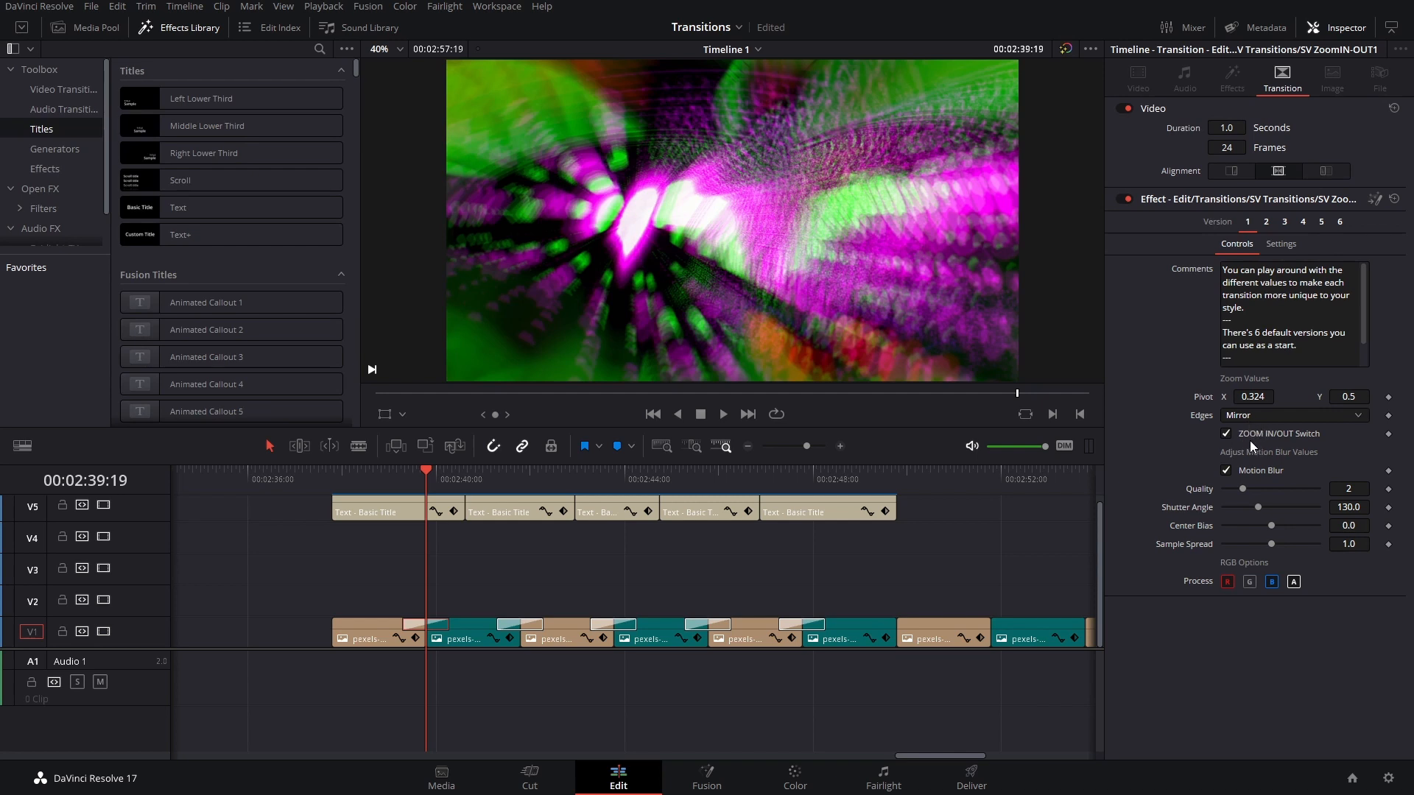
{"action": "mouse_move", "coordinate": [488, 500]}
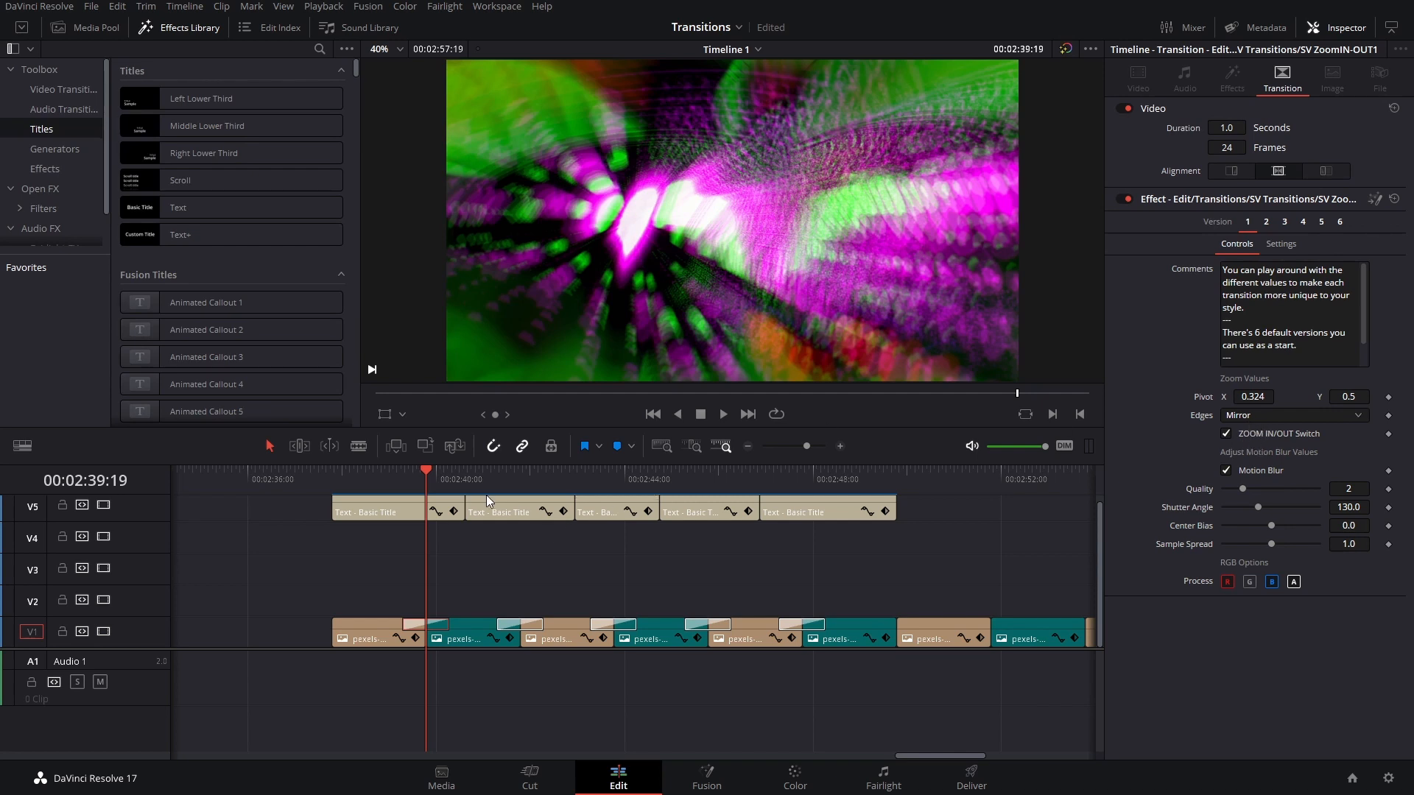
{"action": "mouse_move", "coordinate": [1217, 390]}
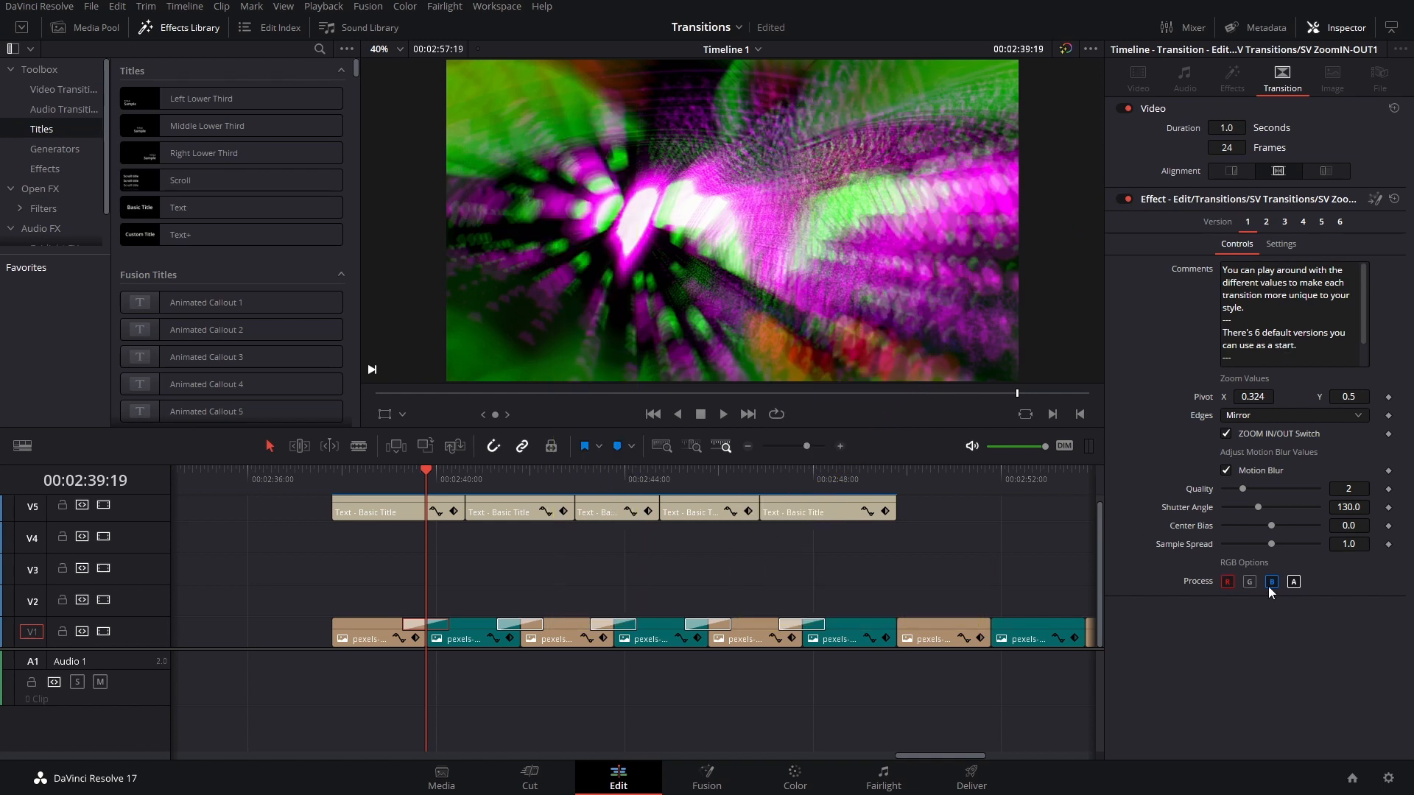
{"action": "mouse_move", "coordinate": [1267, 592]}
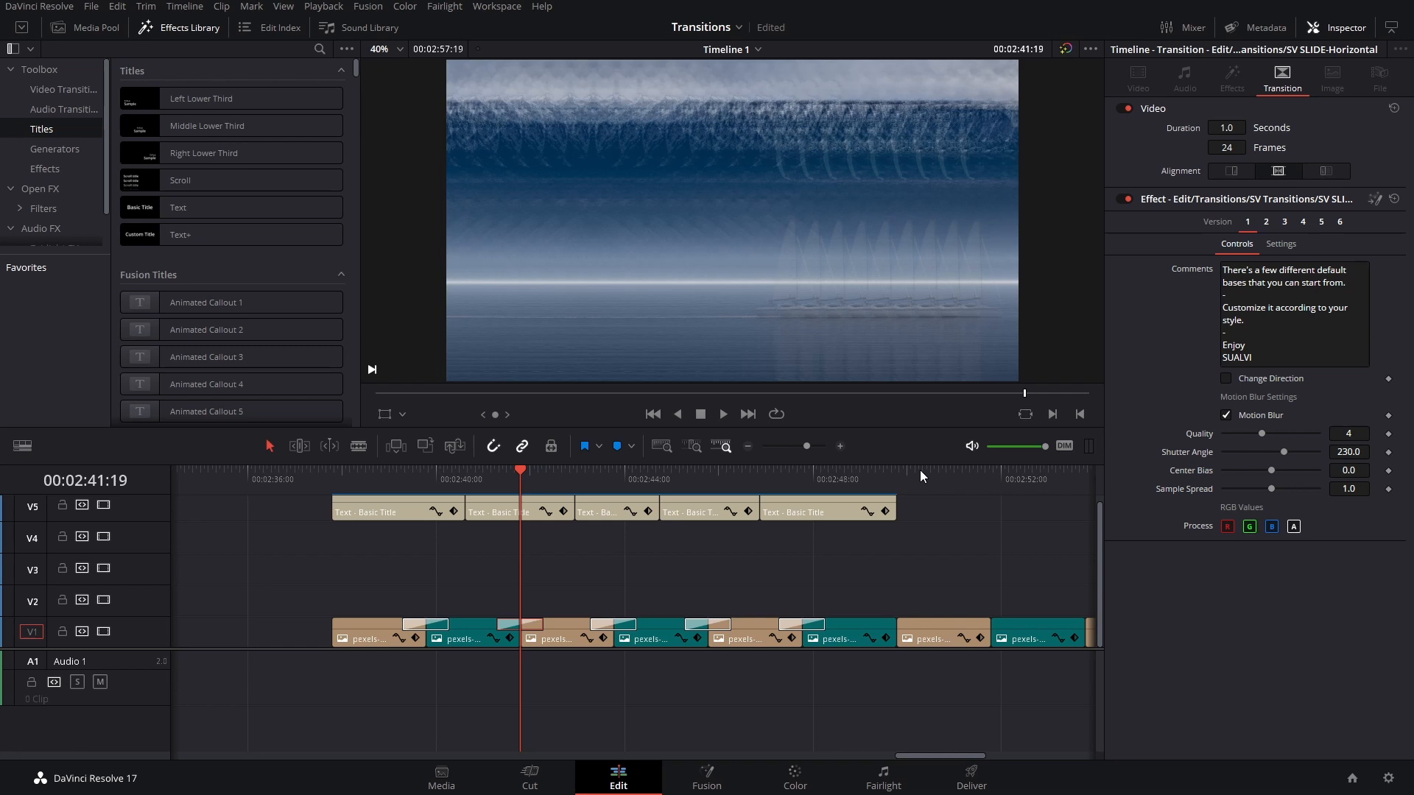
{"action": "mouse_move", "coordinate": [765, 428]}
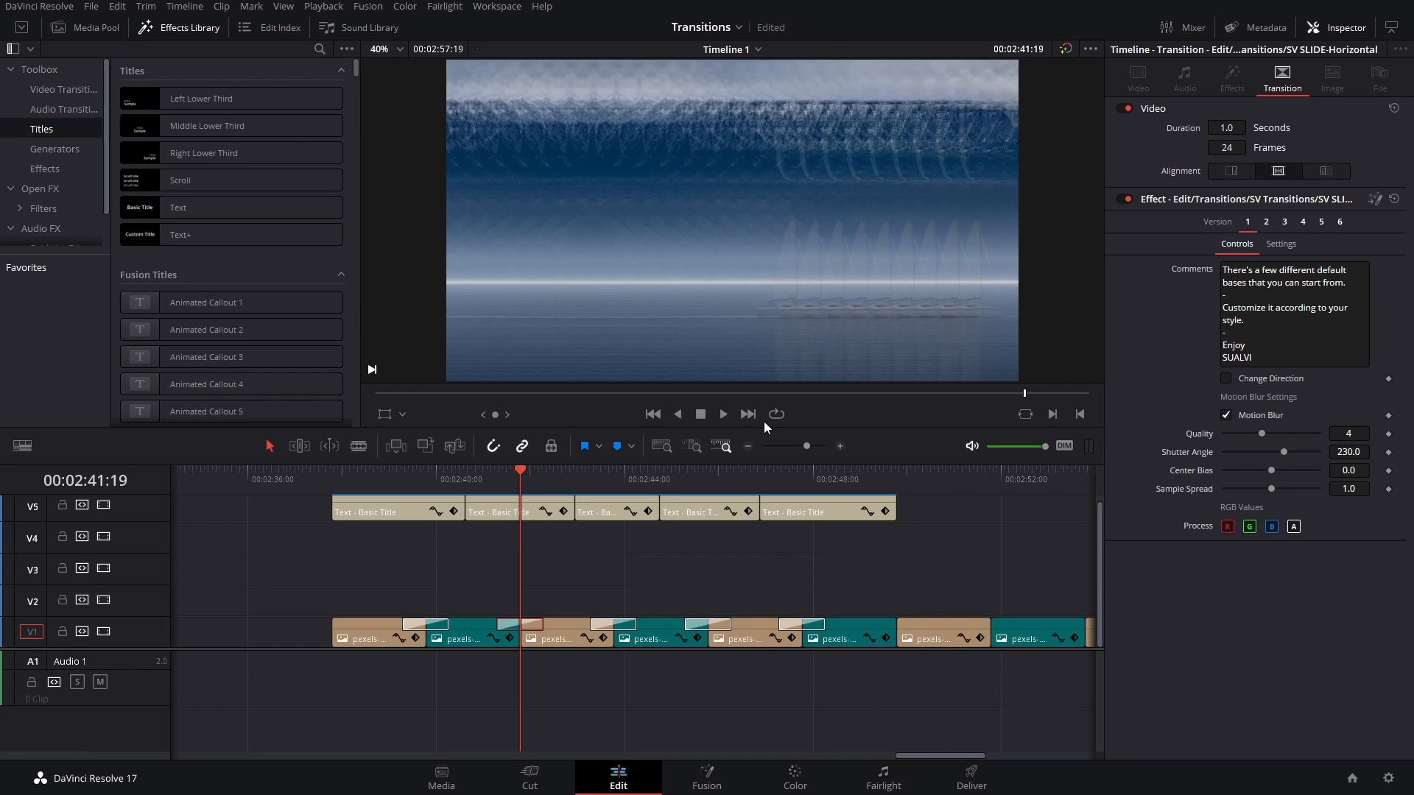
- Set the SLIDE-Horizontal transition to version 4 and toggle its green-channel processing
{"action": "left_click", "coordinate": [1227, 329]}
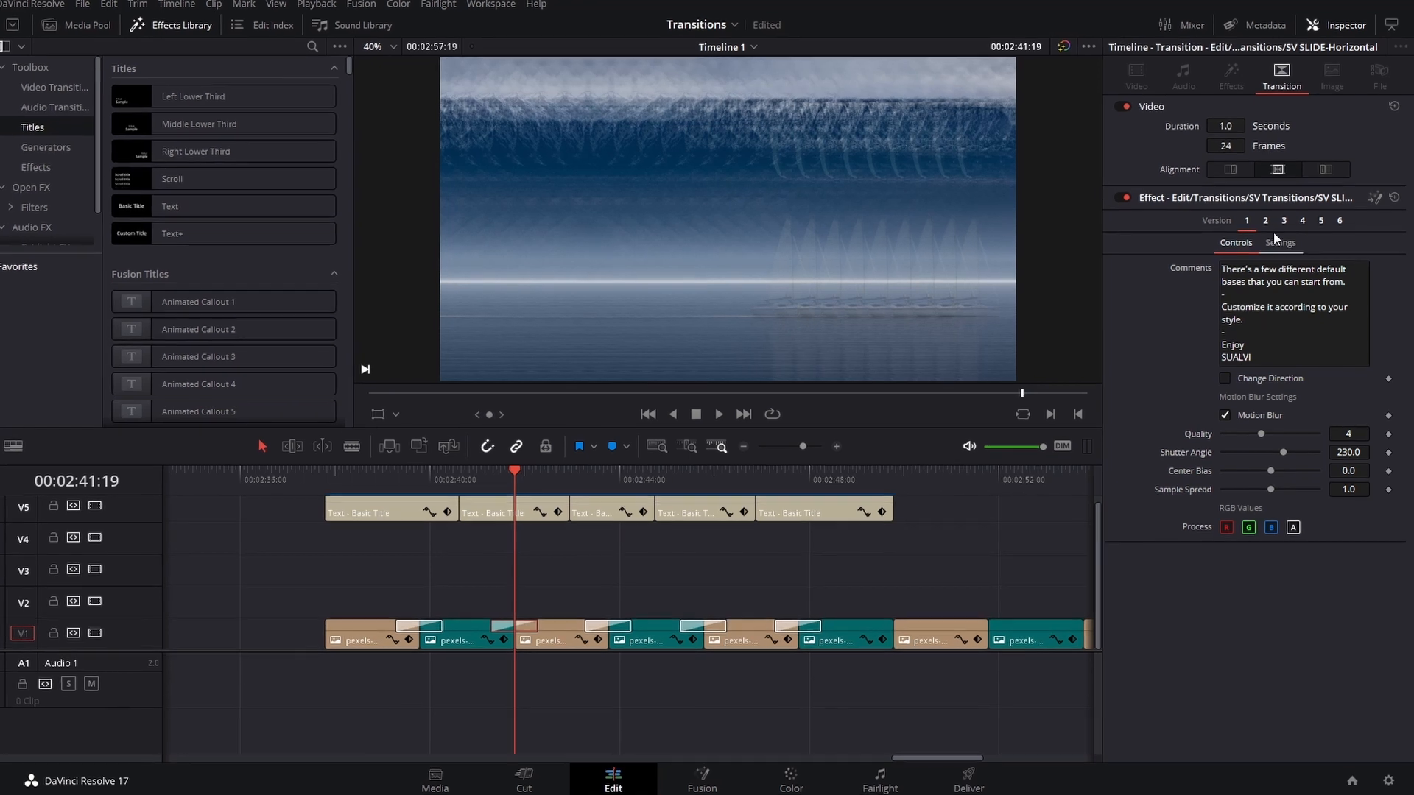
{"action": "left_click", "coordinate": [1281, 219]}
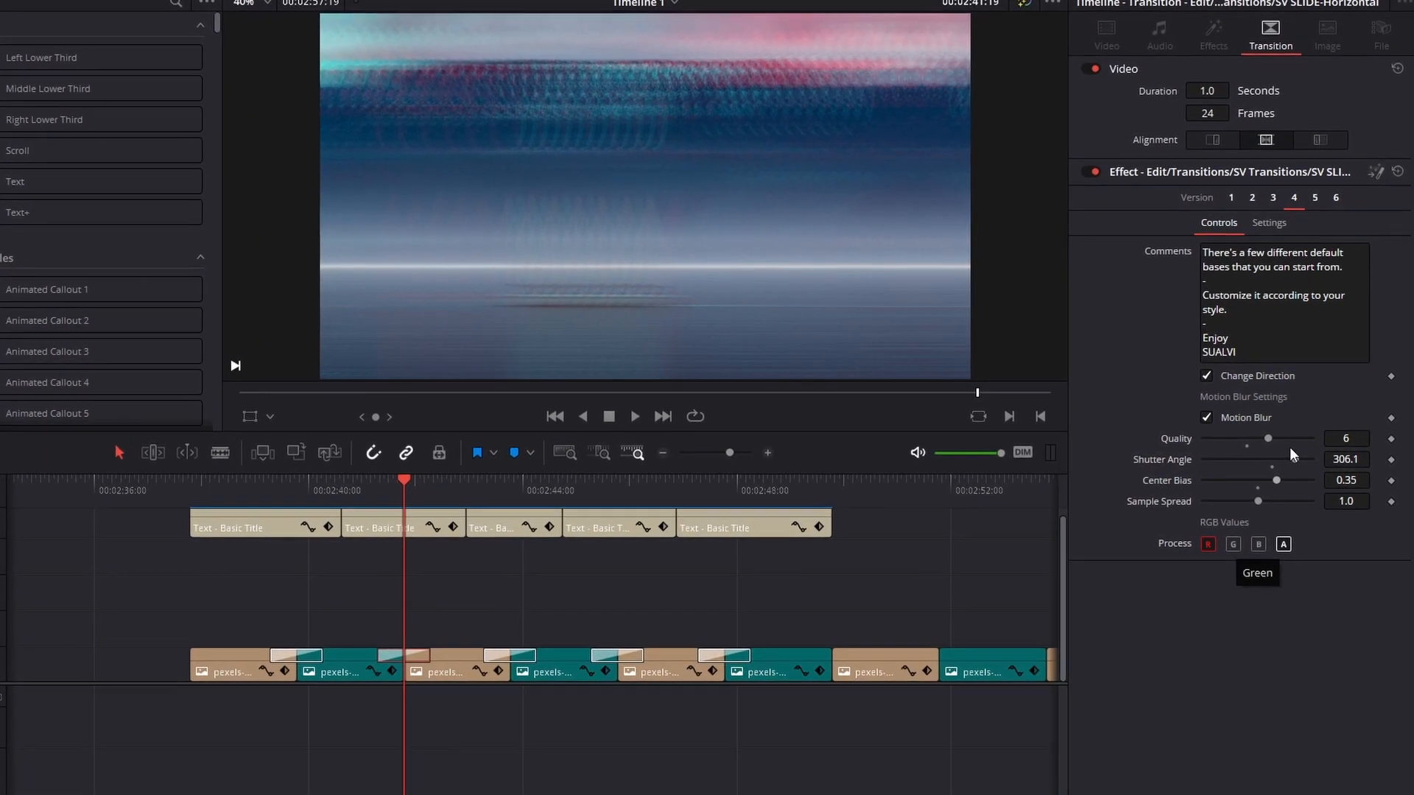
{"action": "left_click", "coordinate": [1230, 192]}
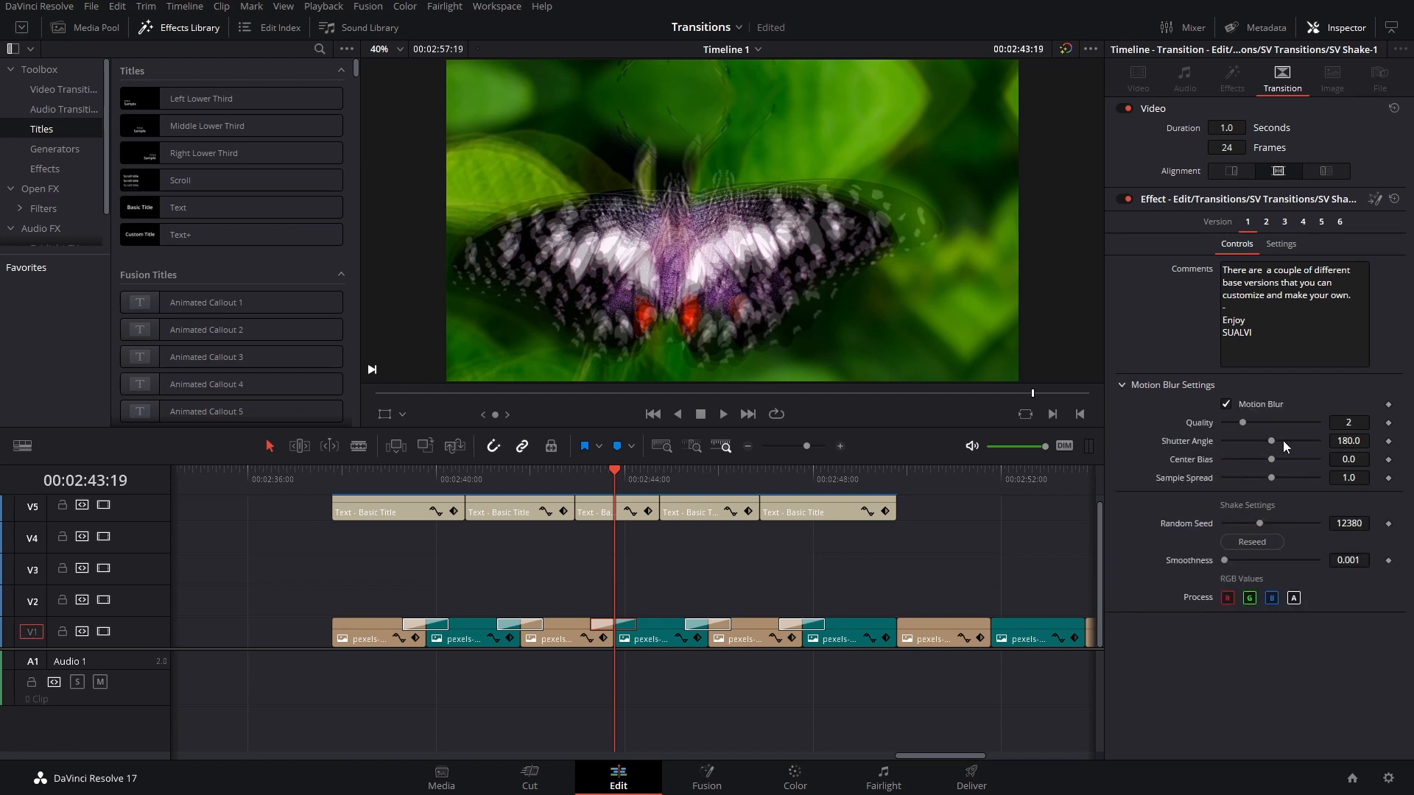
{"action": "mouse_move", "coordinate": [1278, 443]}
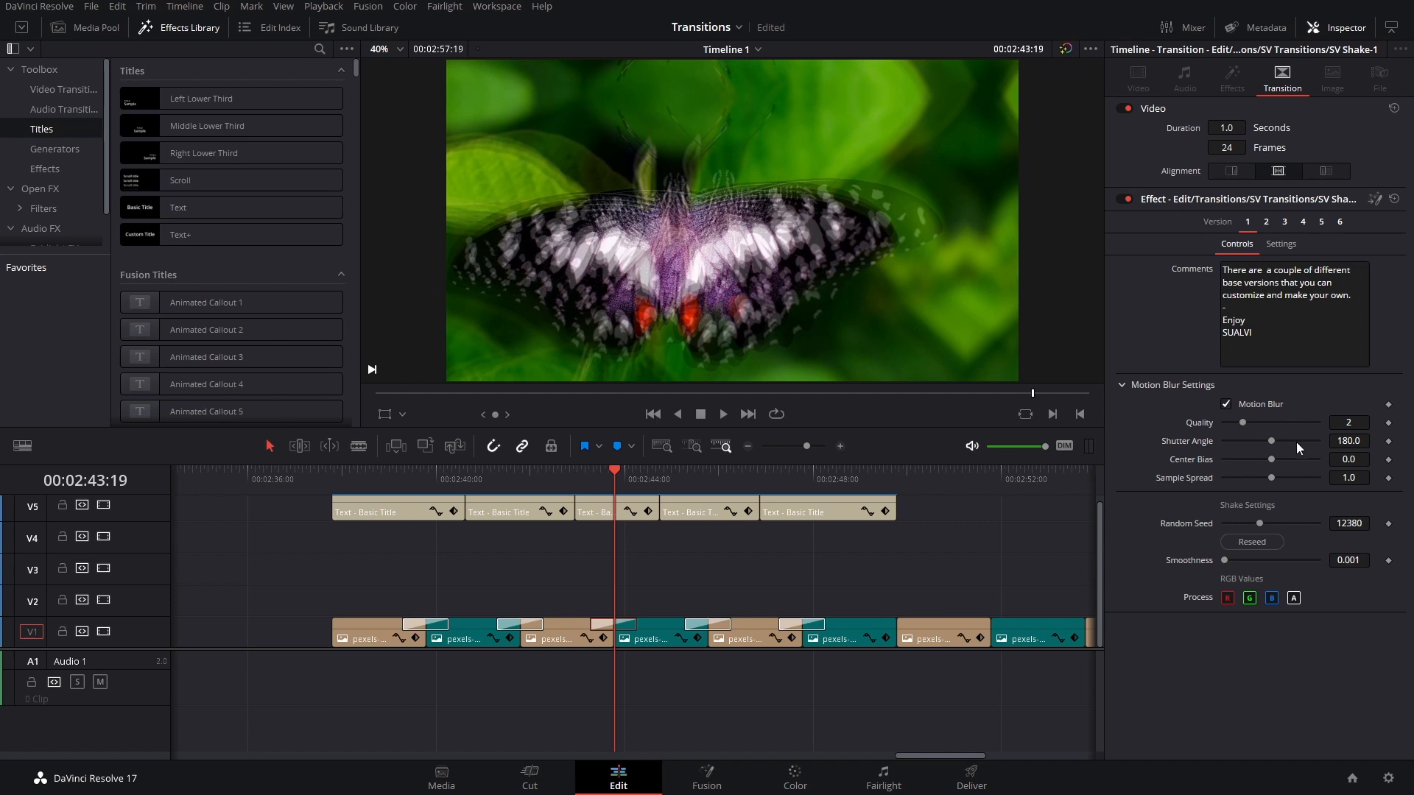
{"action": "mouse_move", "coordinate": [748, 502]}
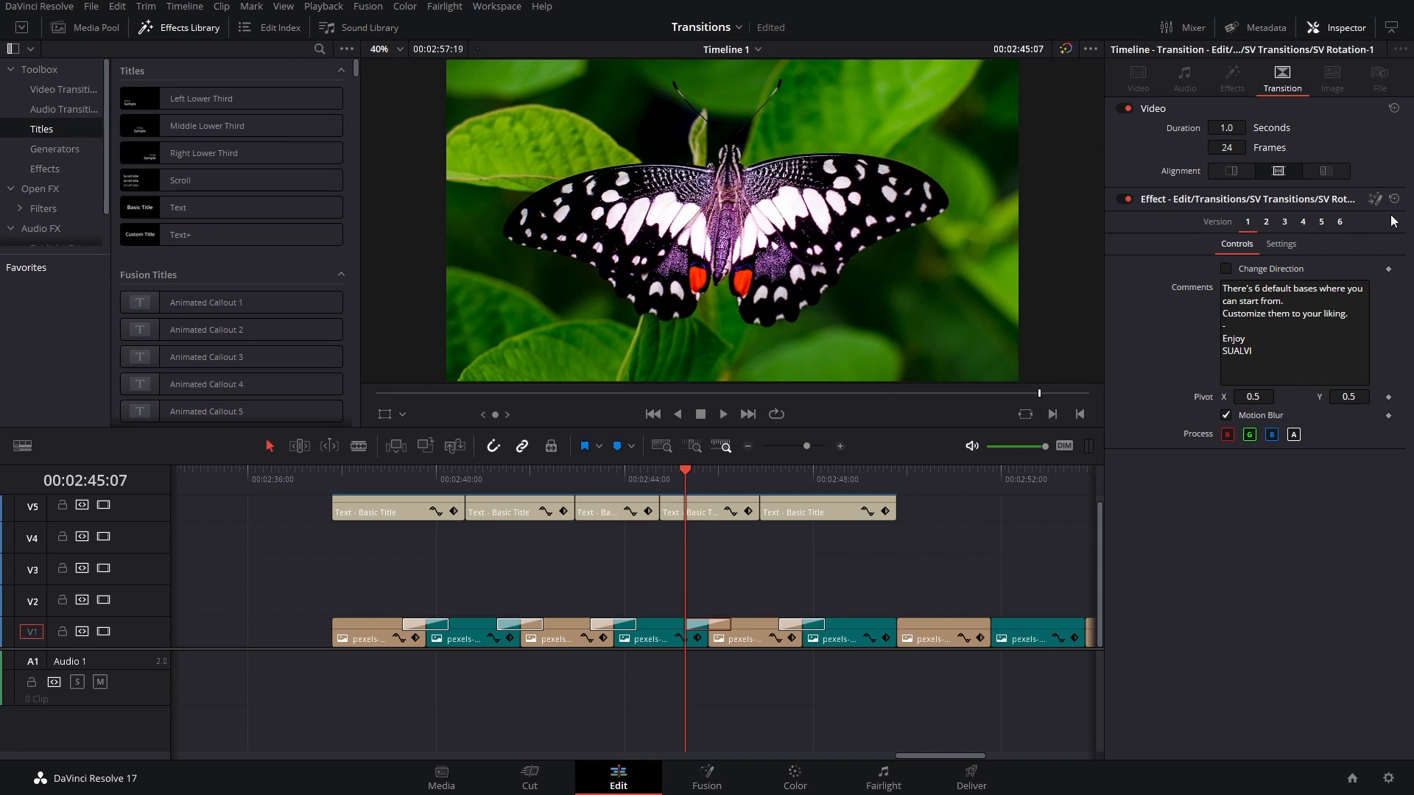
{"action": "mouse_move", "coordinate": [693, 494]}
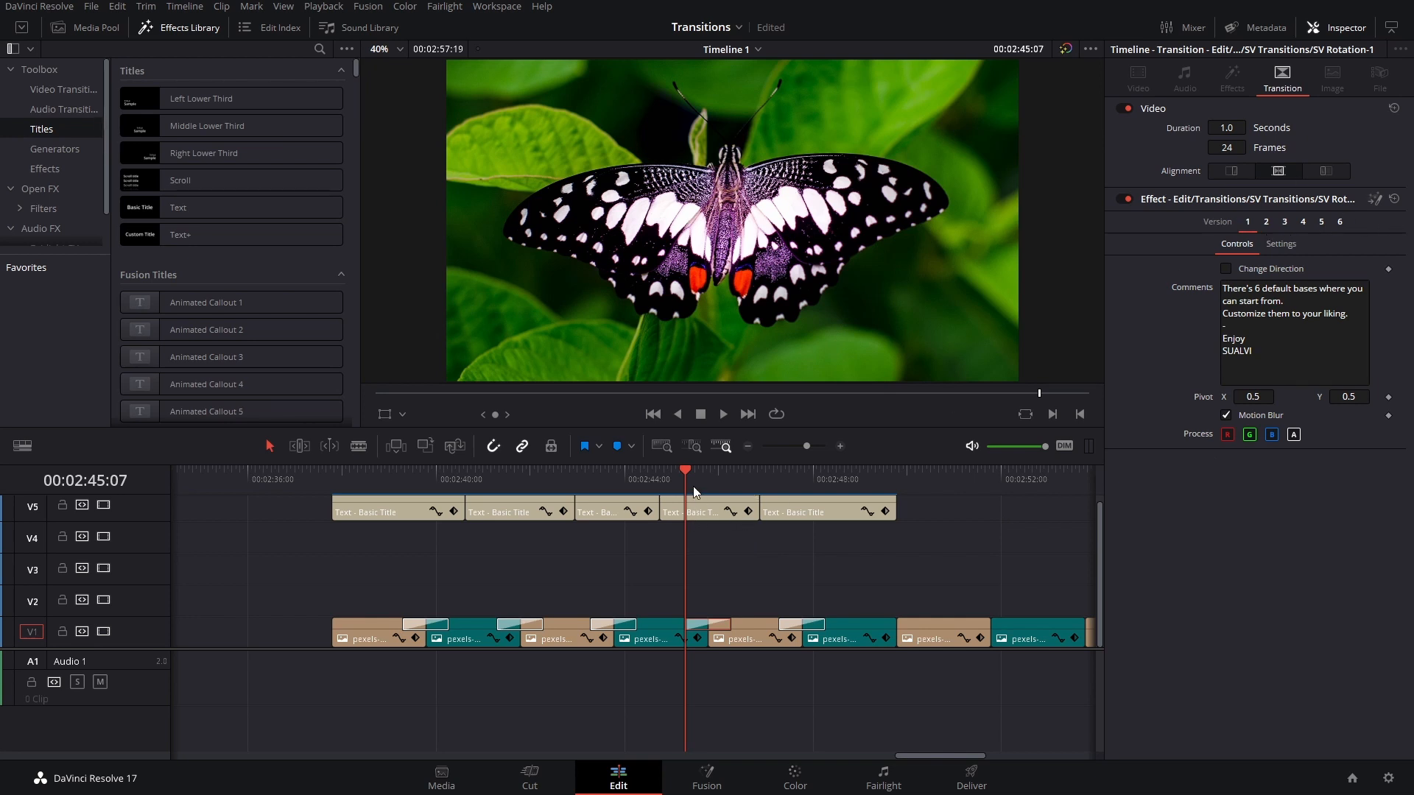
- Play back the Rotation-1 transition in the viewer with pivot X at 0.001
{"action": "left_click", "coordinate": [708, 468]}
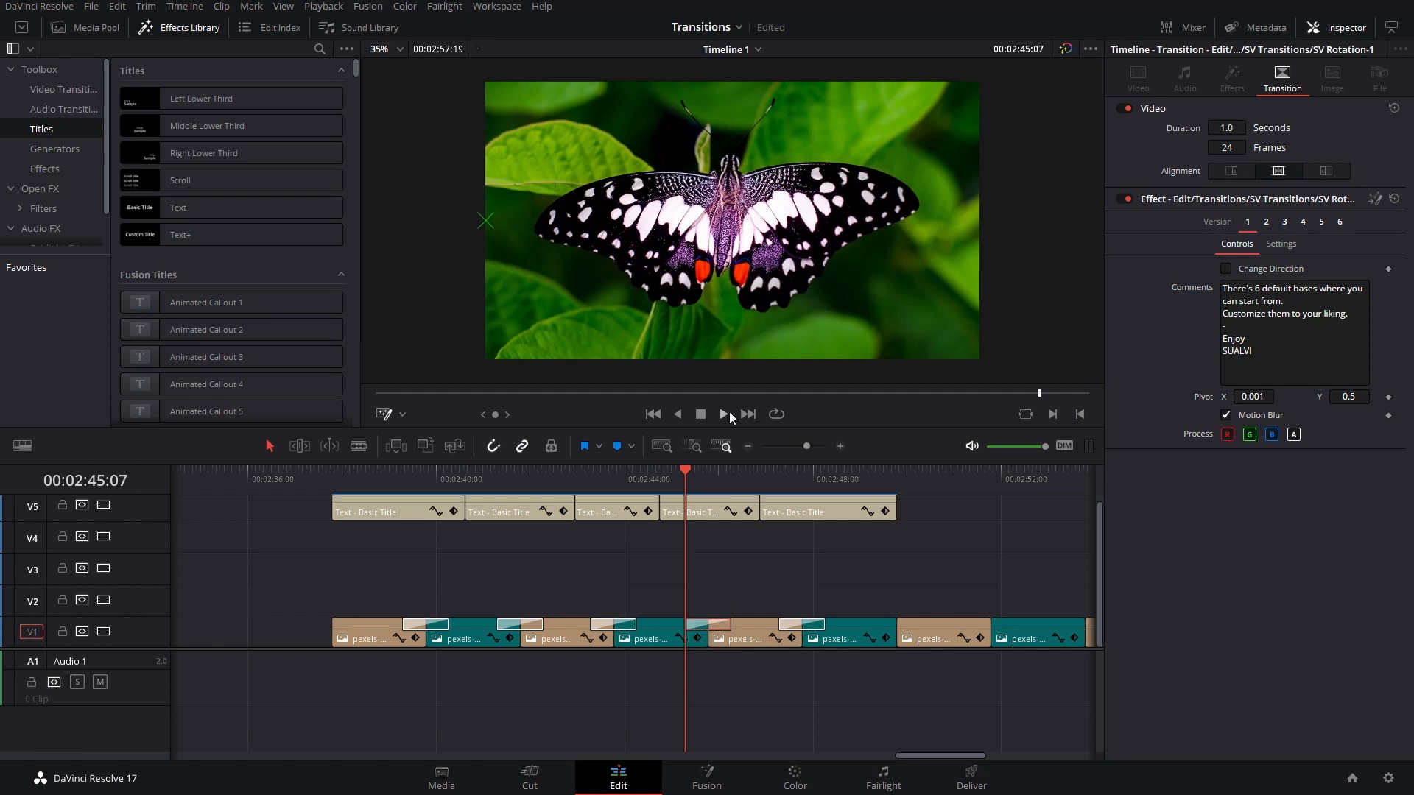
{"action": "left_click", "coordinate": [708, 471]}
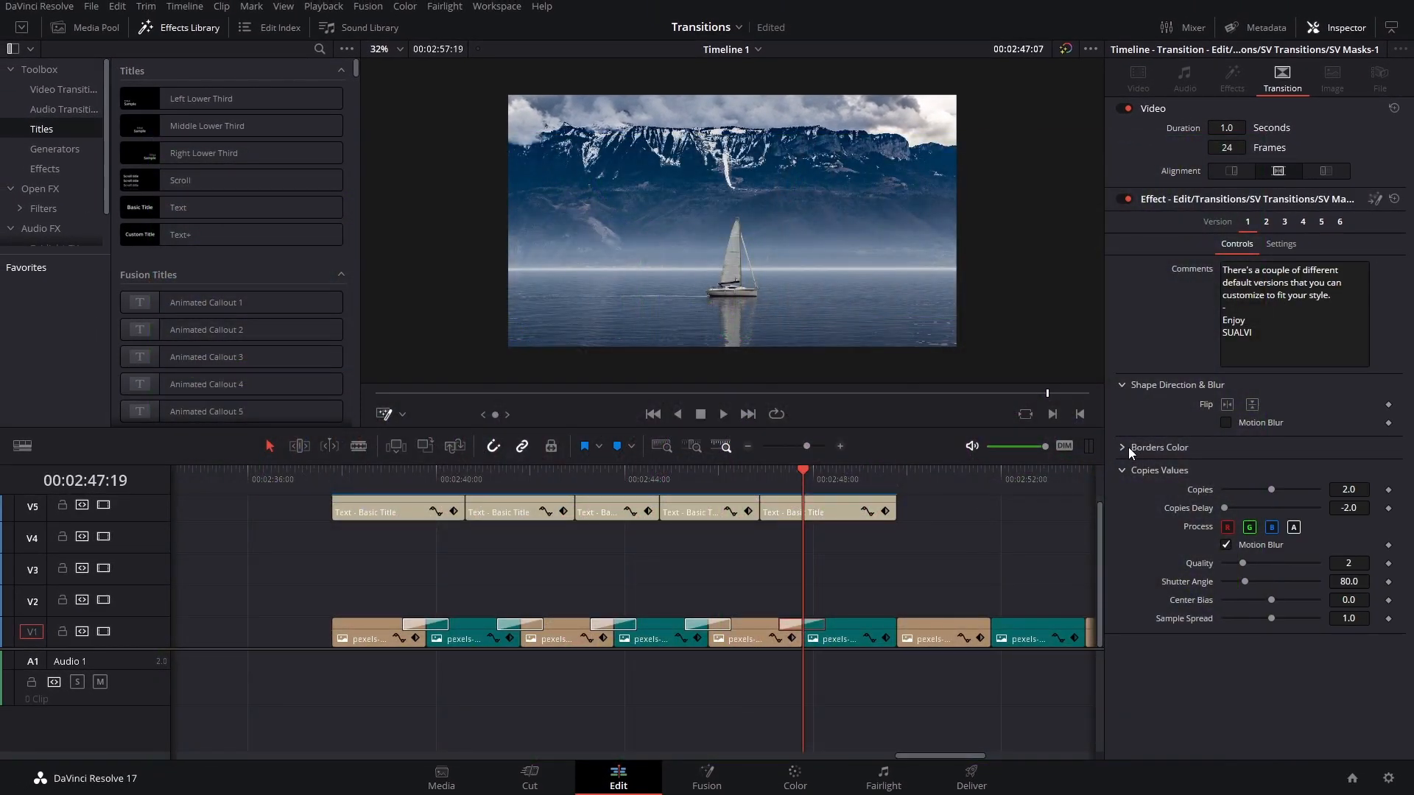
- Untick Motion Blur under Copies Values and stop processing the green channel
{"action": "left_click", "coordinate": [1225, 545]}
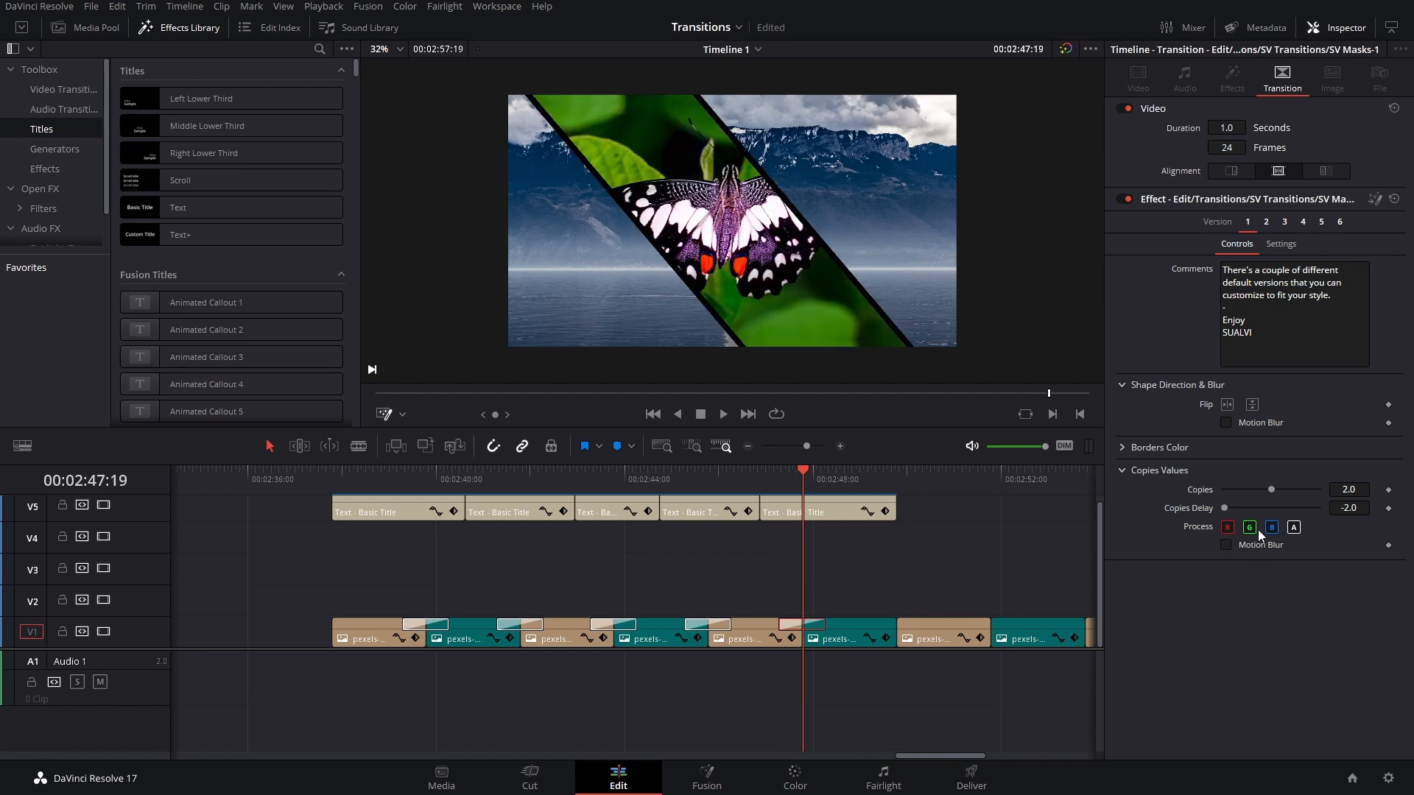
{"action": "left_click", "coordinate": [1249, 527]}
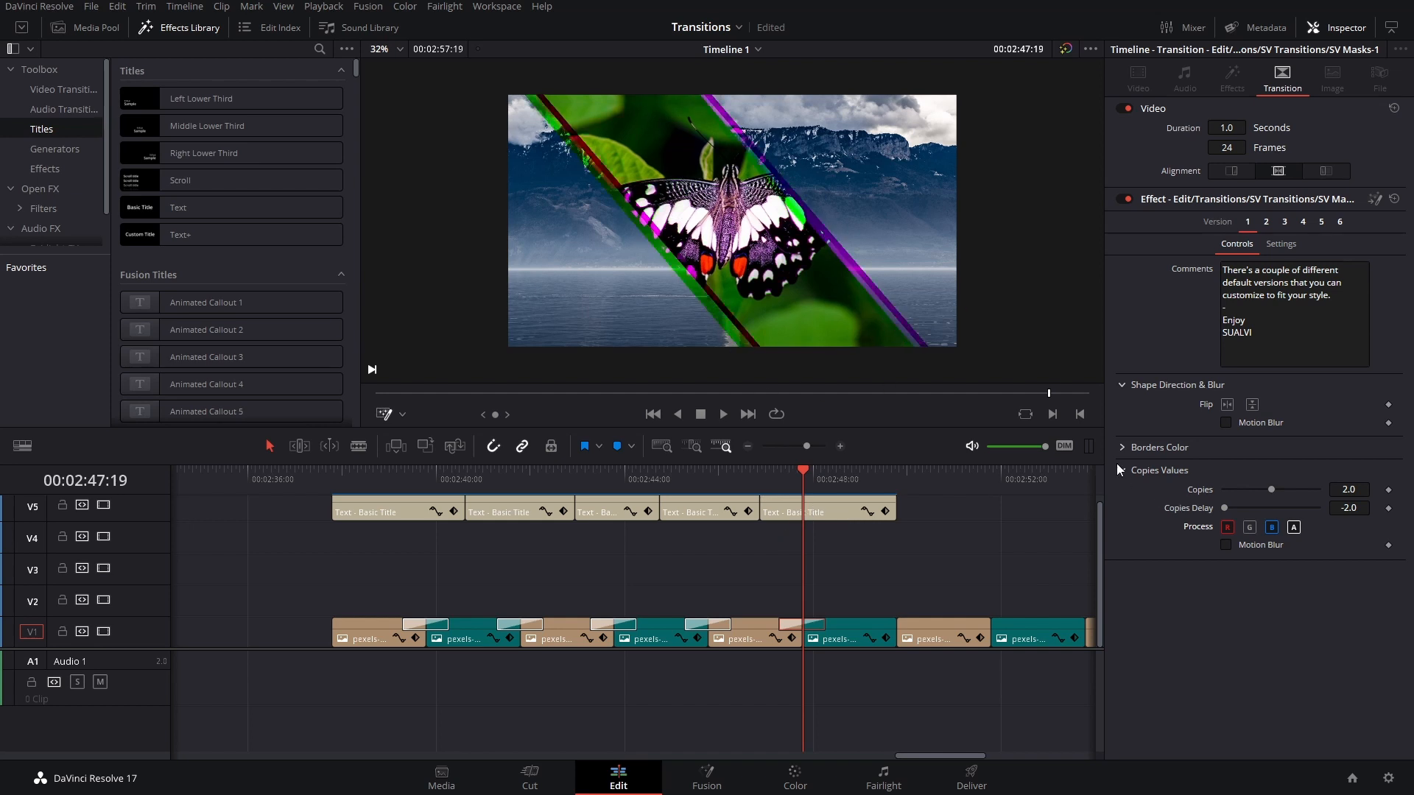
- Expand Borders Color and drag its Alpha down to 0.0
{"action": "left_click", "coordinate": [1159, 448]}
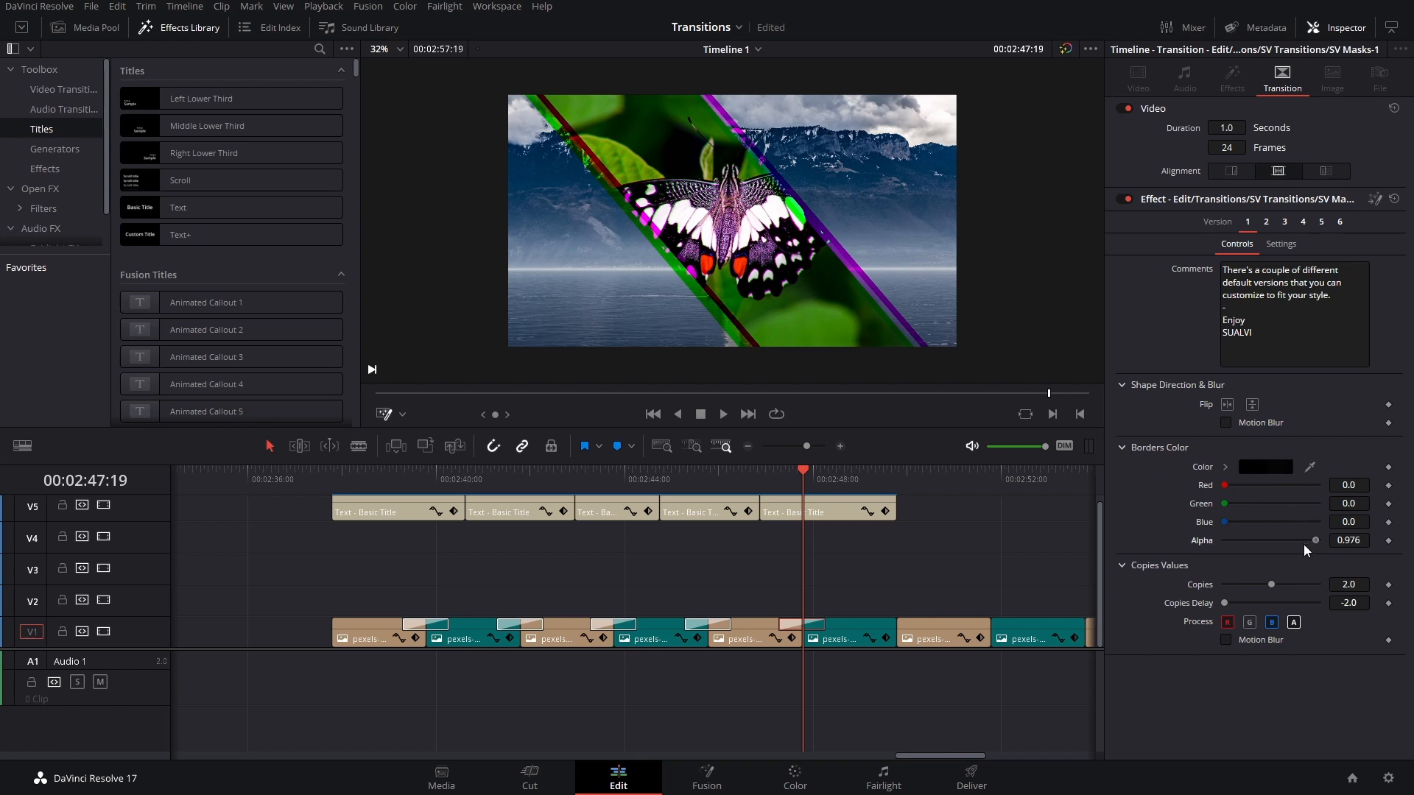
{"action": "left_click", "coordinate": [1252, 404]}
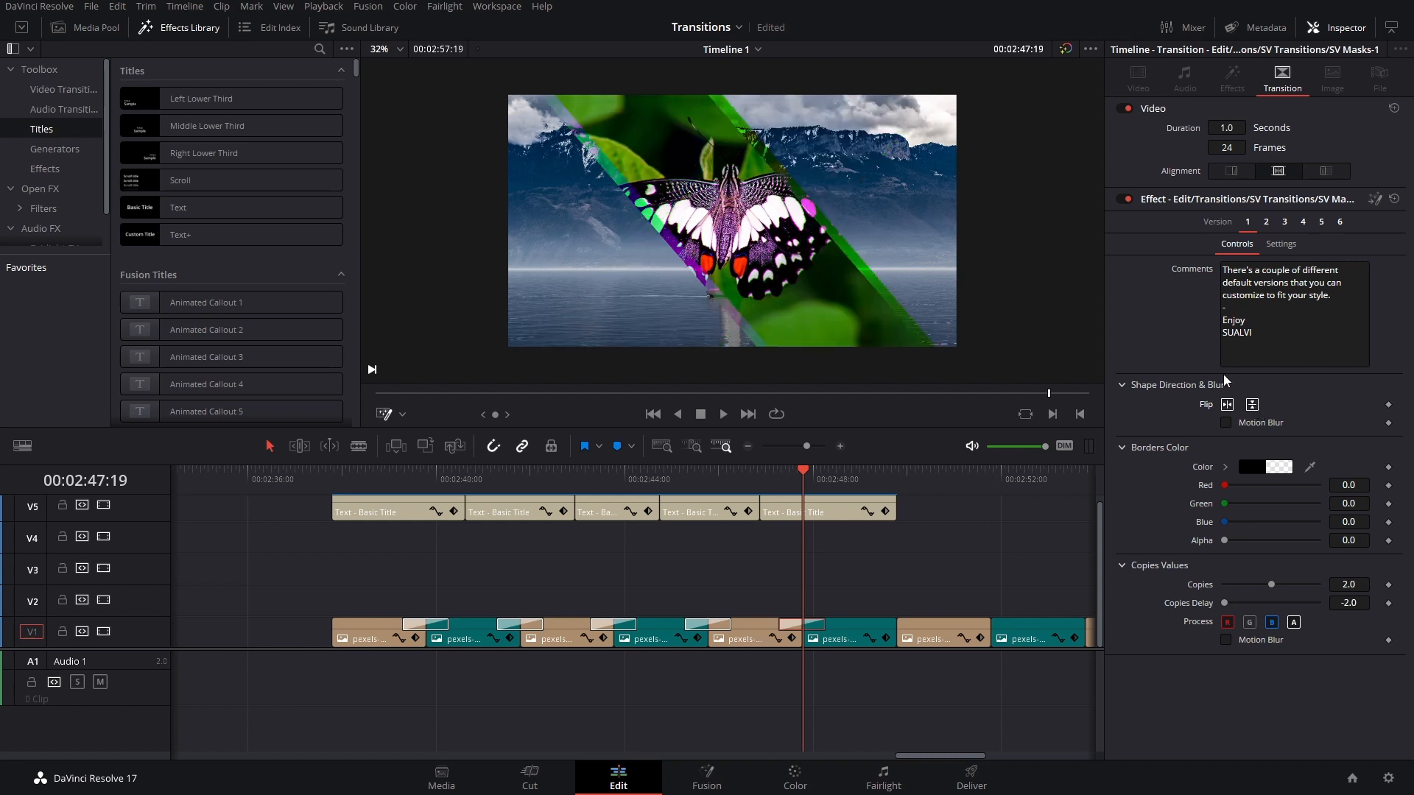
{"action": "mouse_move", "coordinate": [1231, 410]}
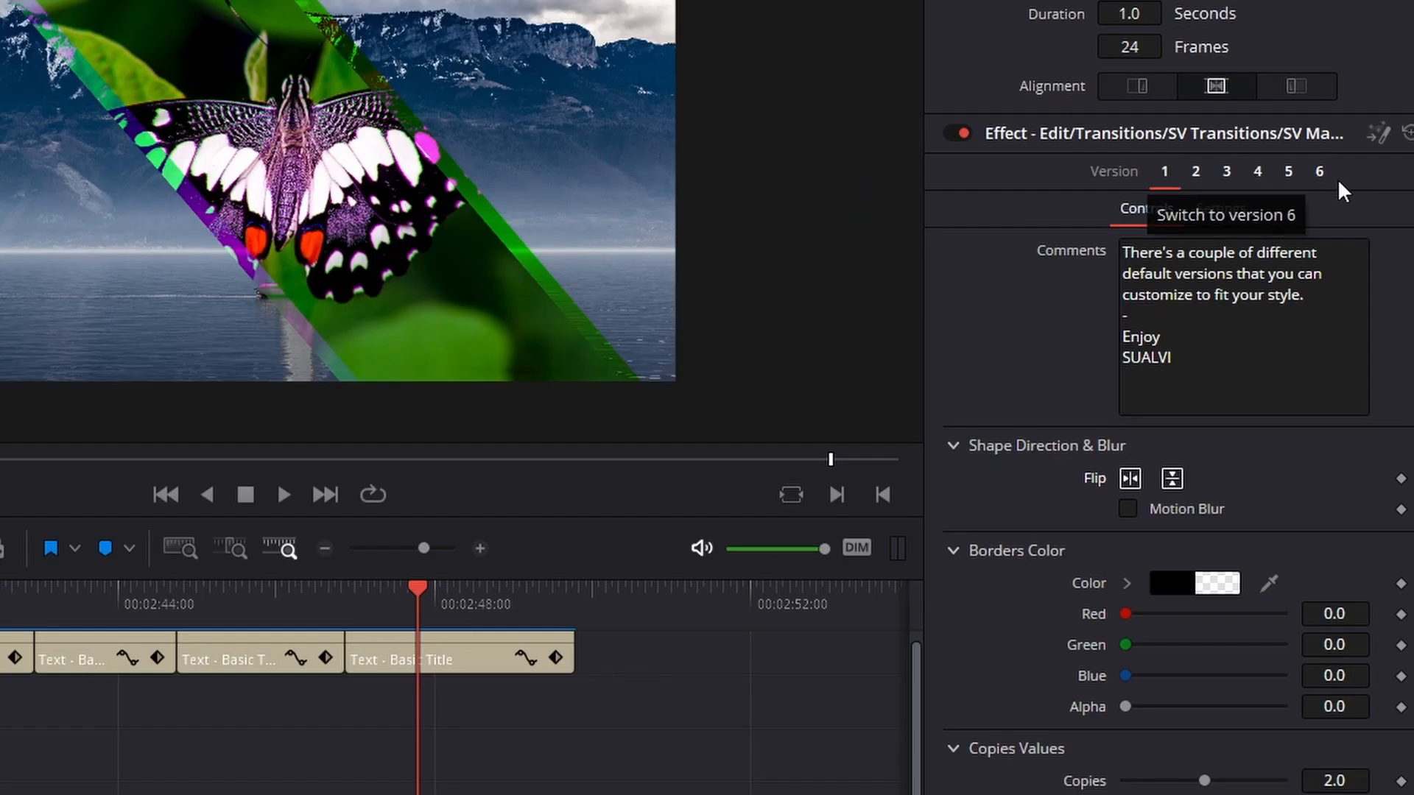
{"action": "mouse_move", "coordinate": [1130, 477]}
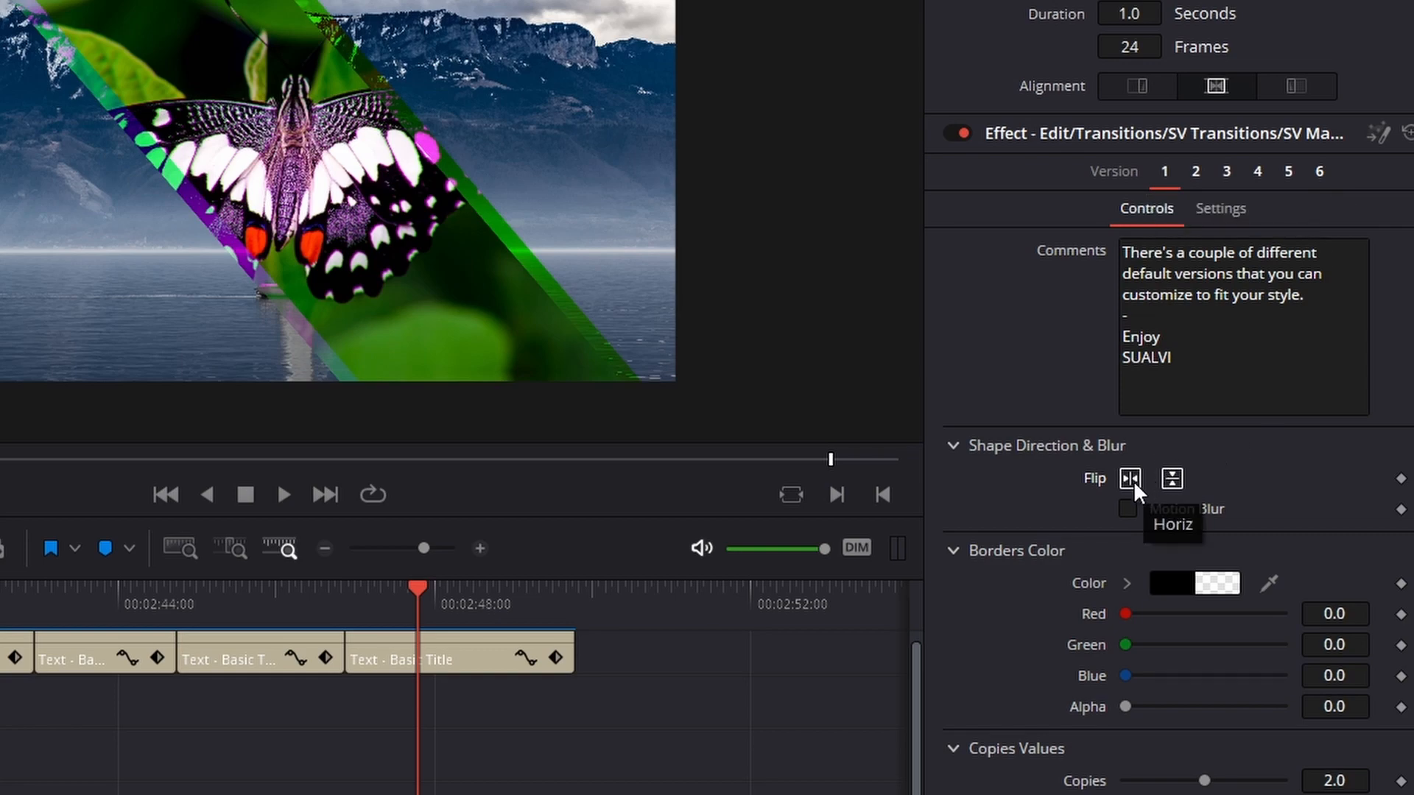